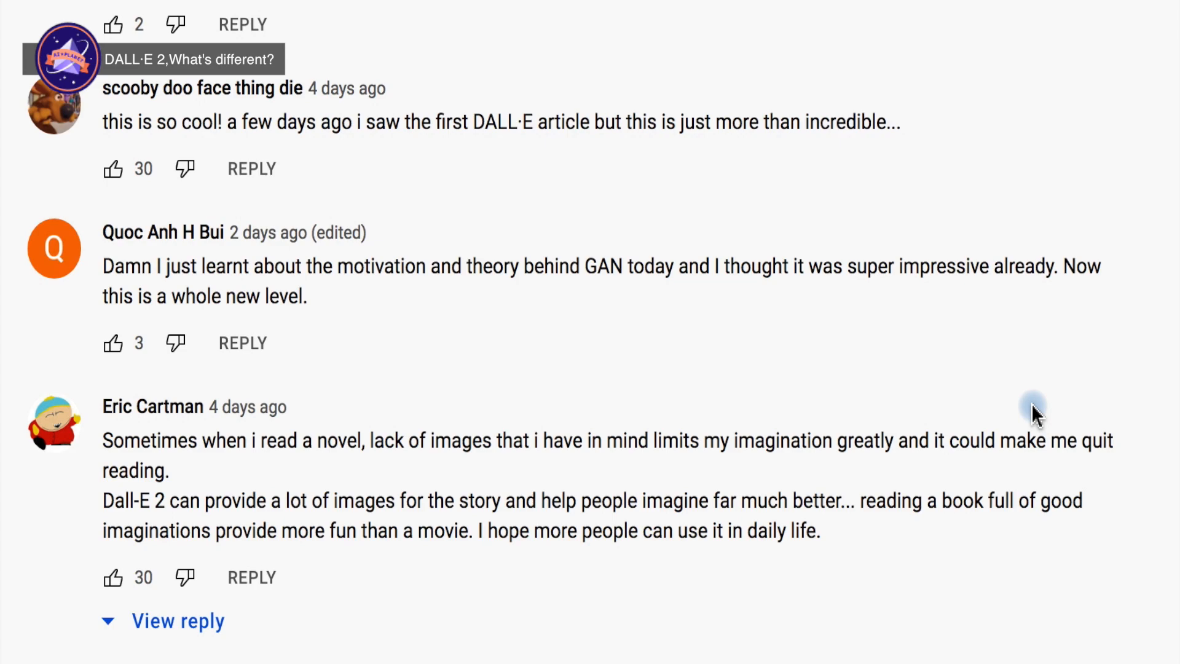
Scroll through the DALL·E 2 video's comments, then resume the video's demo footage.
scroll("down", 3)
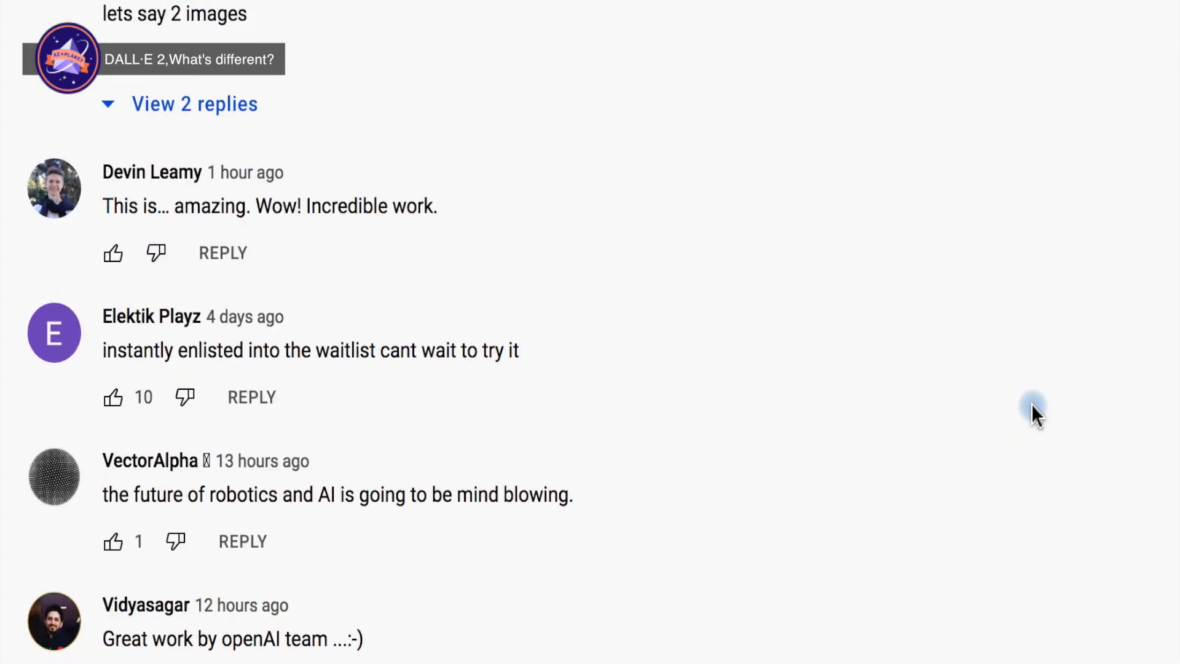
scroll("down", 3)
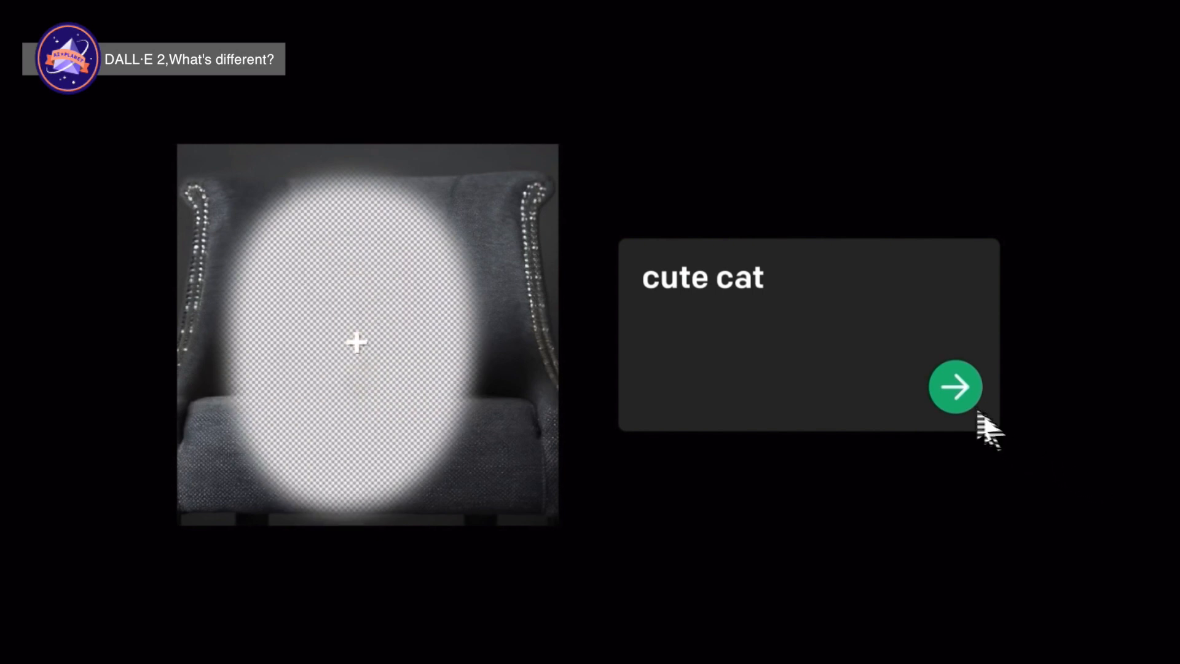
left_click(955, 386)
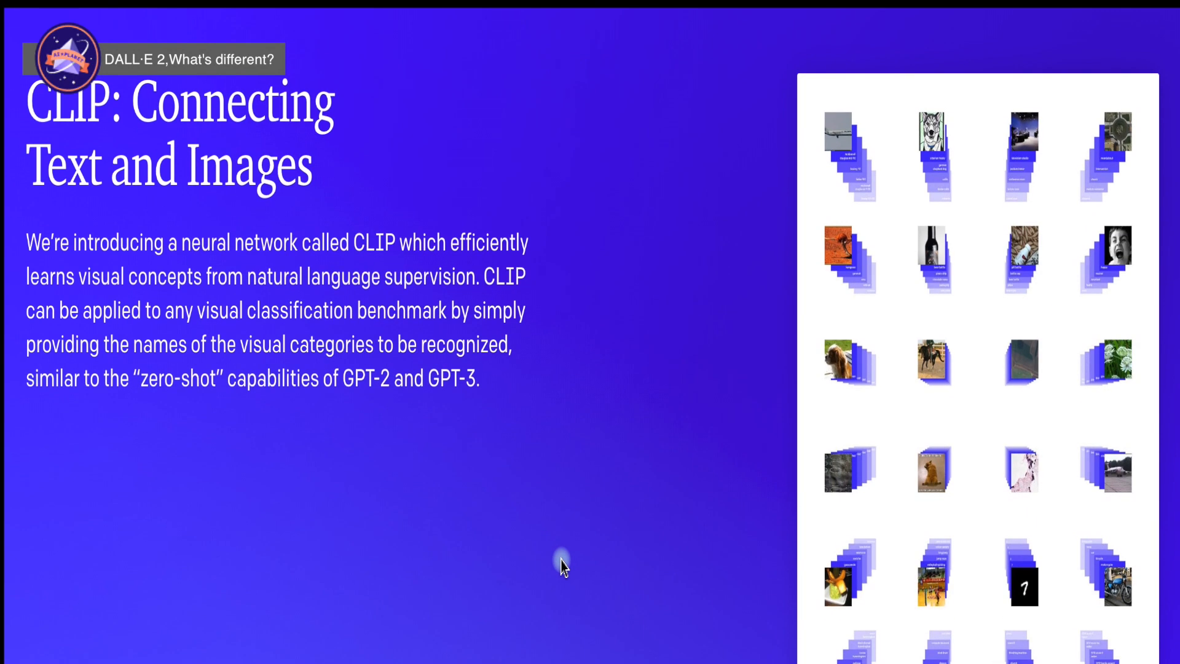
Scroll the CLIP: Connecting Text and Images article down to Background and Related Work.
scroll("down", 3)
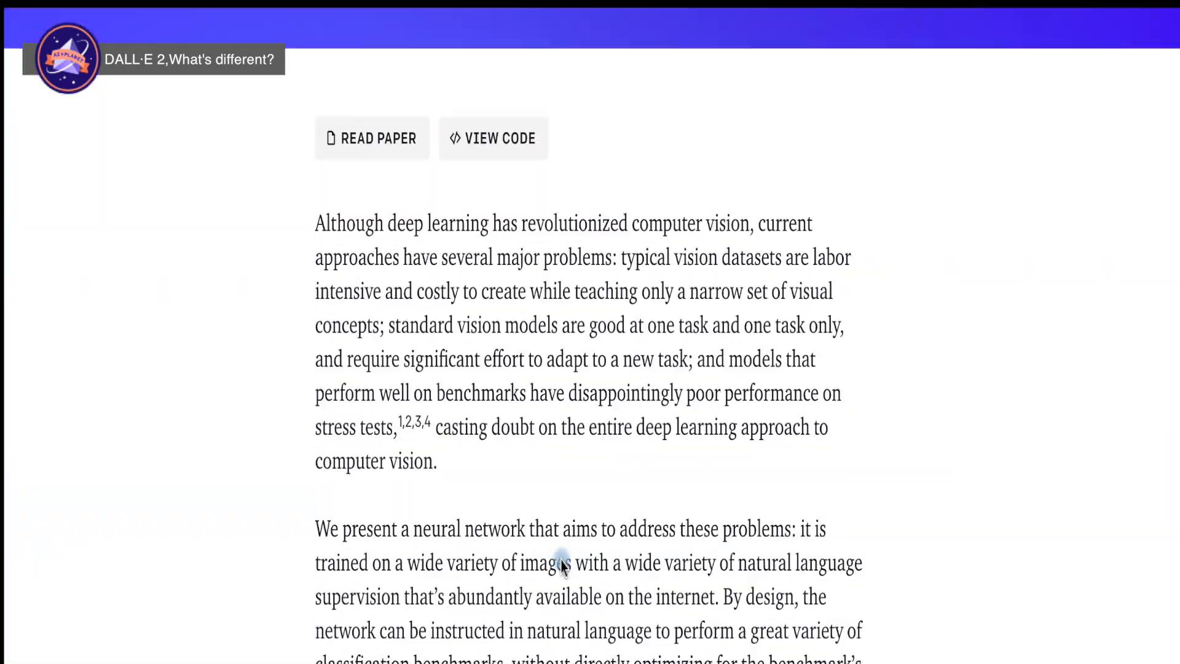
scroll("down", 3)
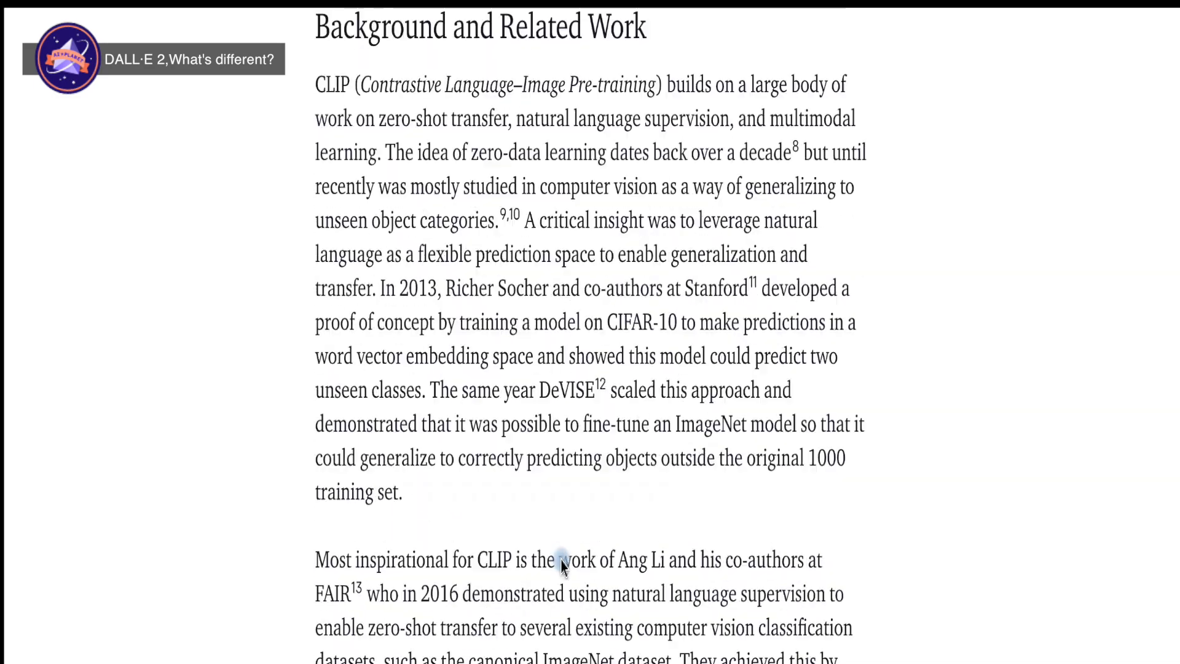
scroll("down", 3)
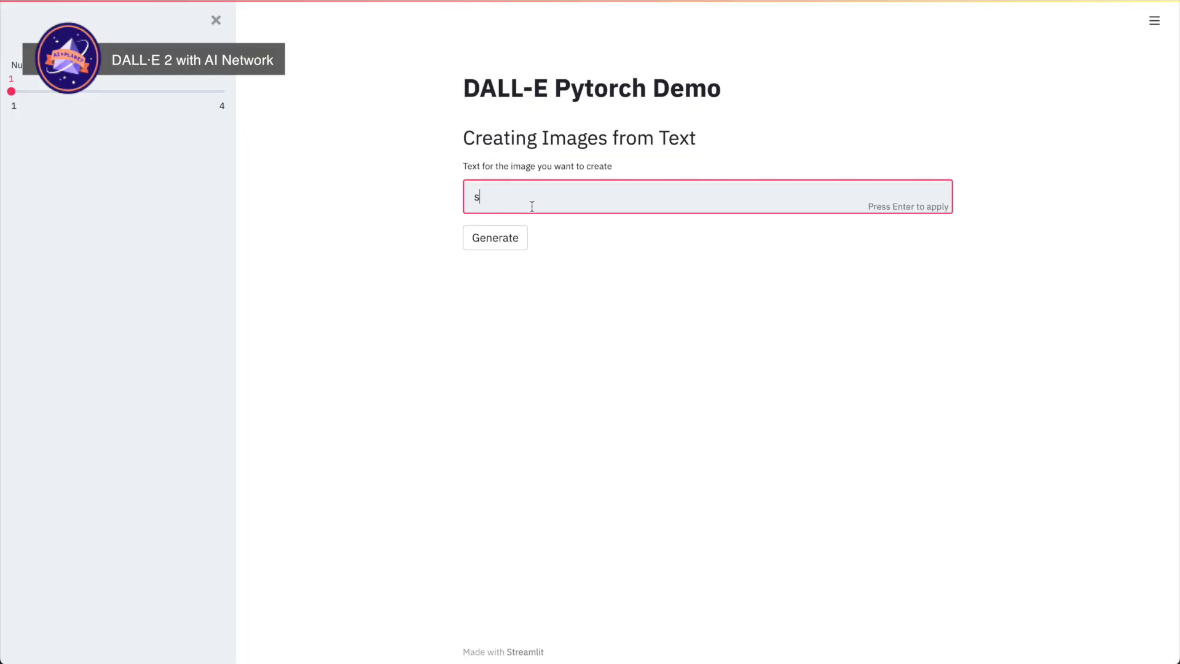
Complete the prompt as 'sleeping puppy' and start generating images.
type("leeping puppy")
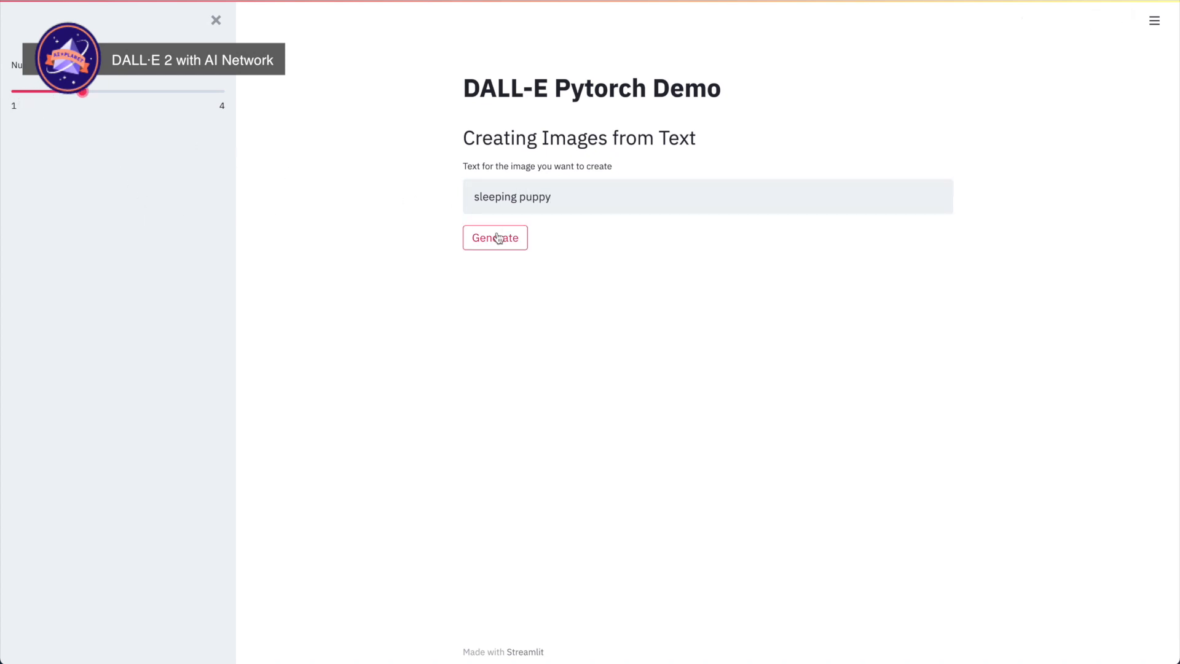
left_click(495, 238)
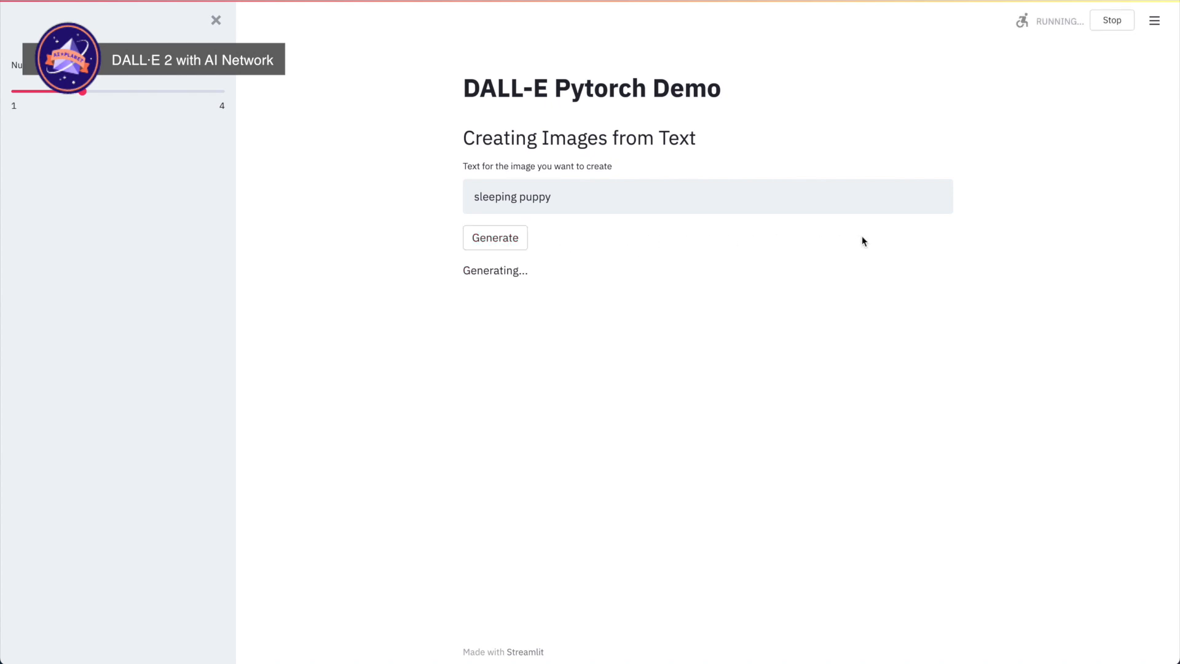